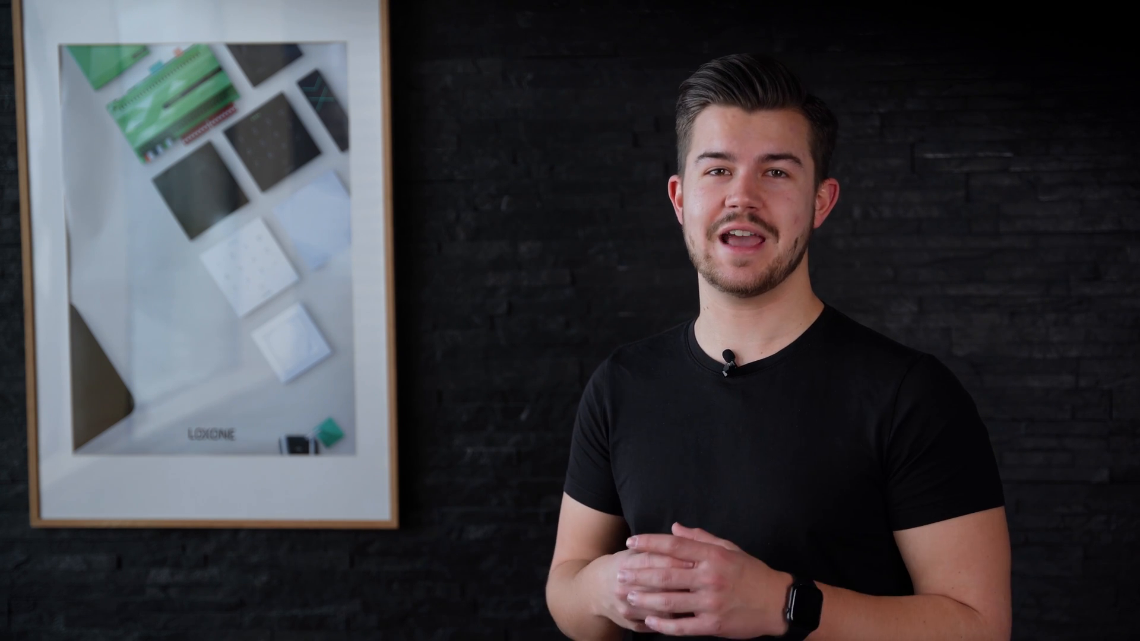
left_click(178, 130)
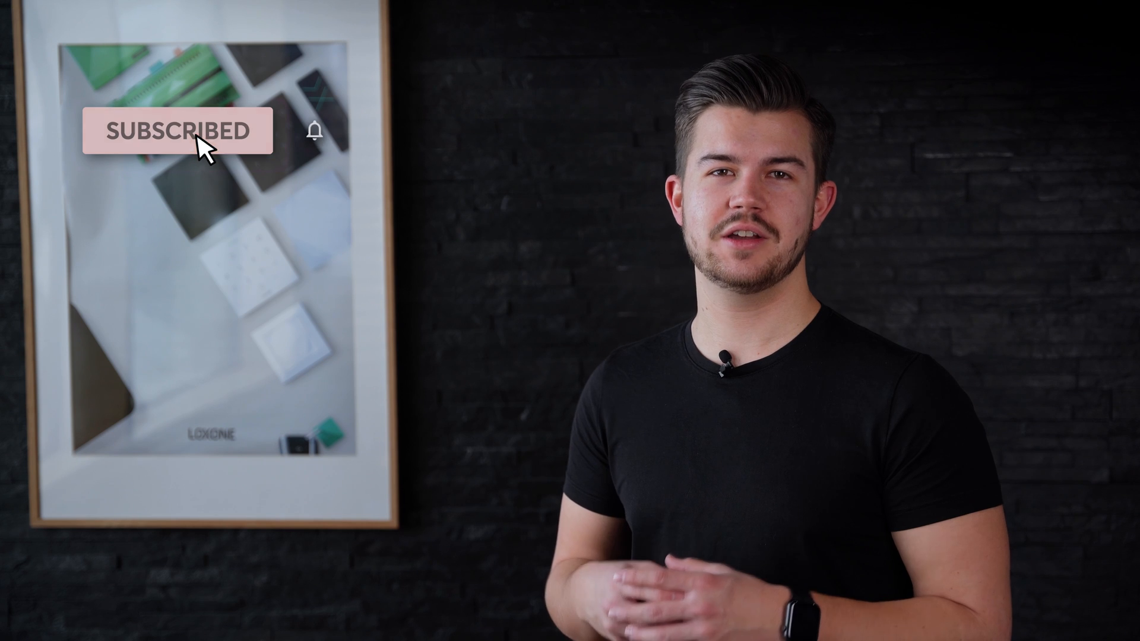
left_click(176, 130)
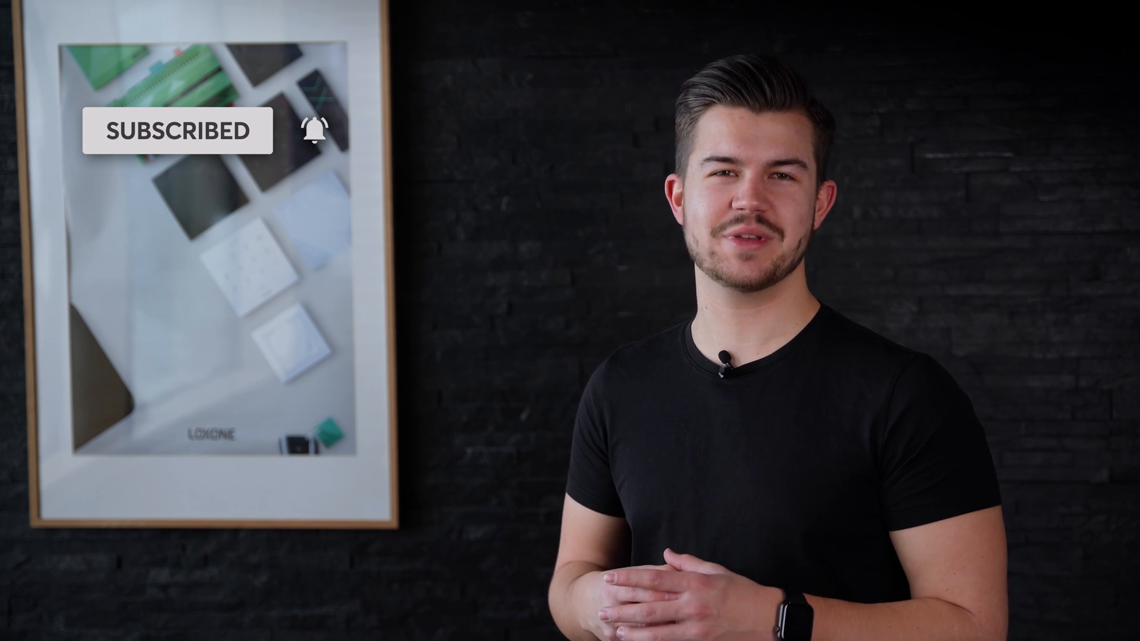